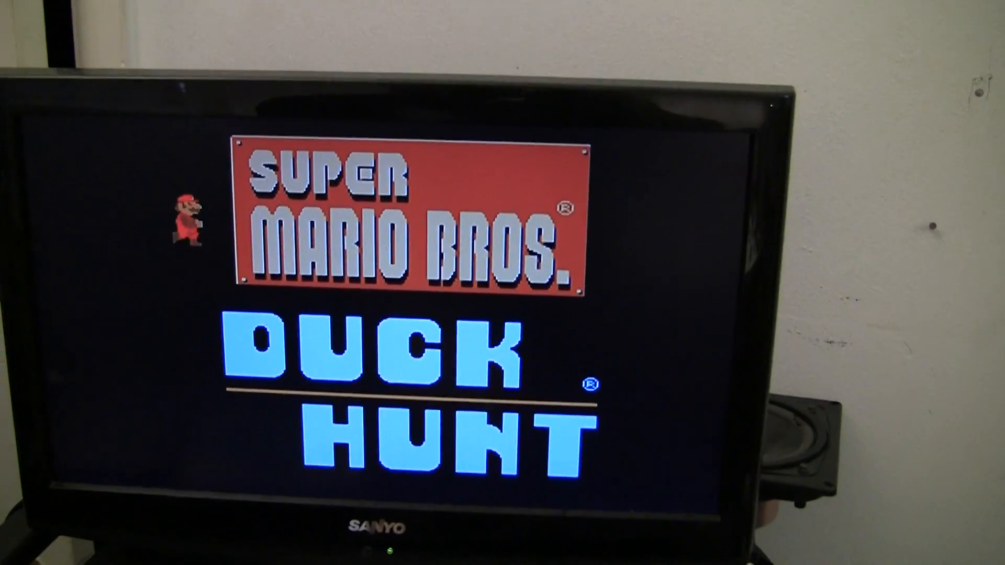
key("input")
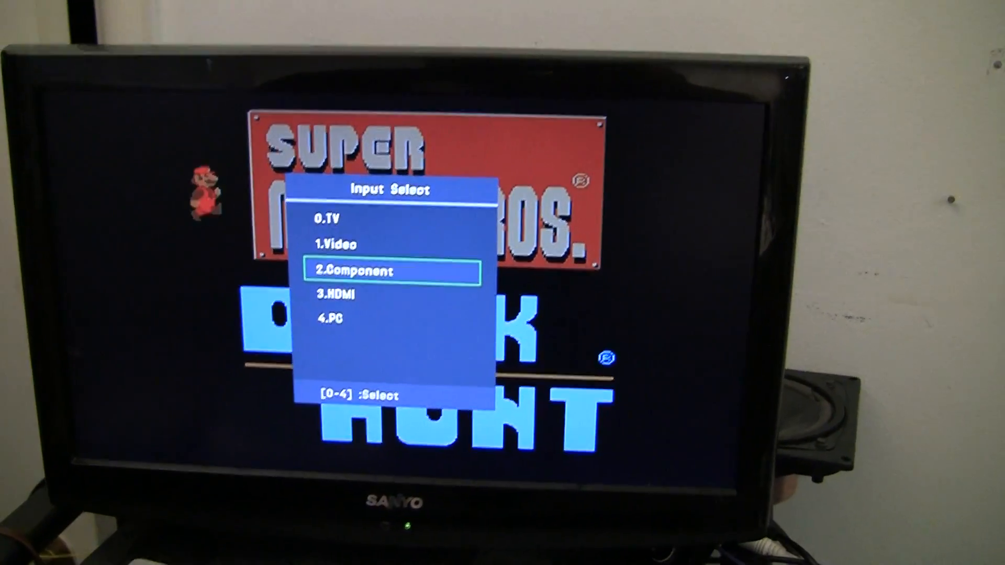